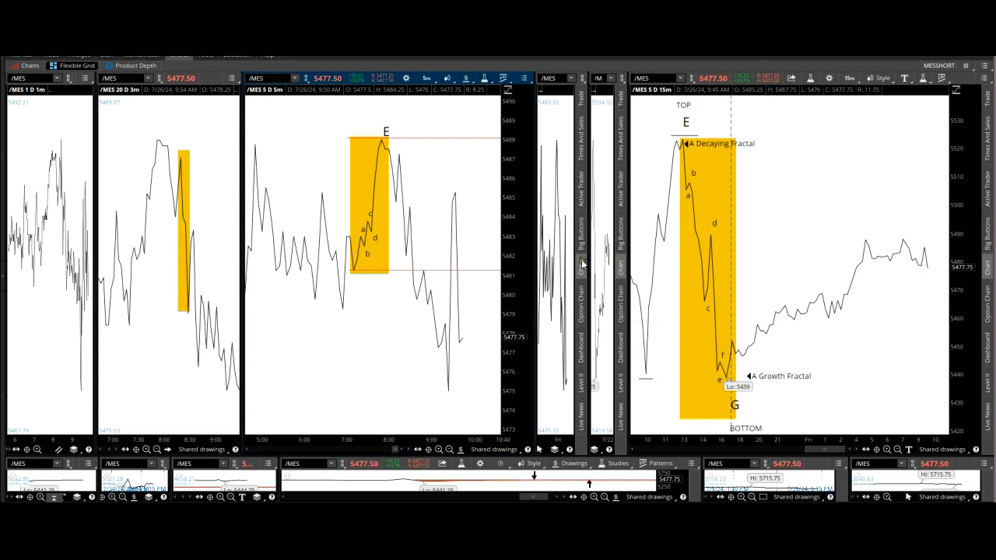
pyautogui.moveTo(340, 204)
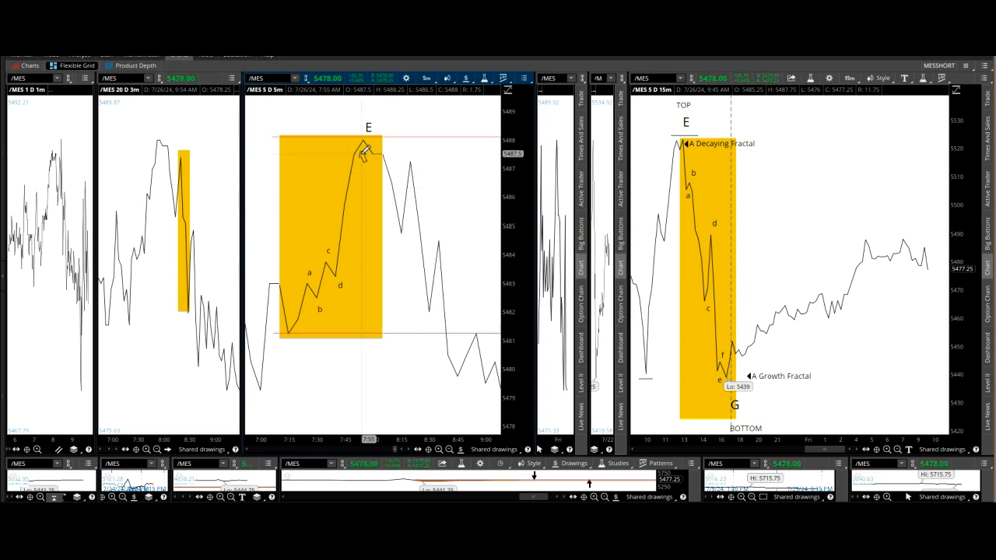
pyautogui.moveTo(366, 147)
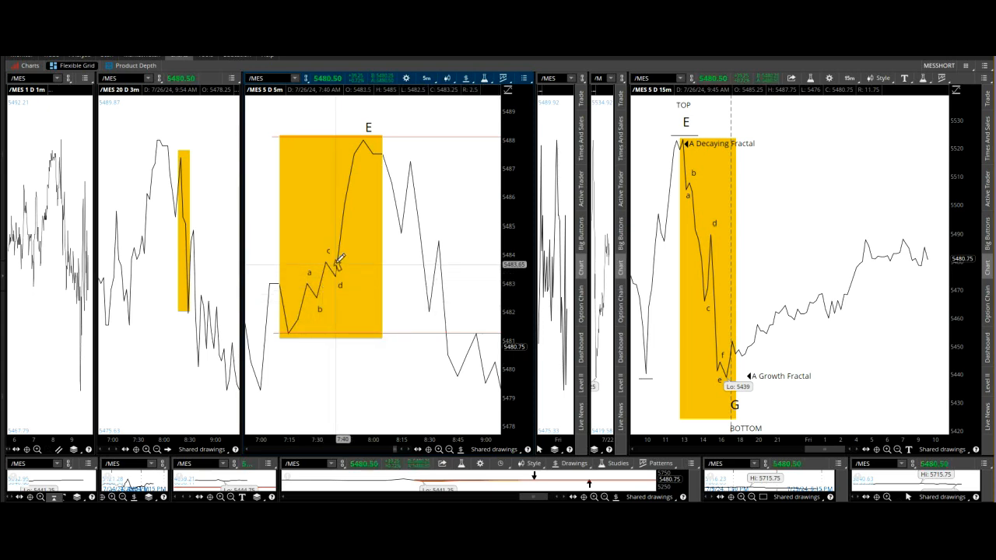
pyautogui.moveTo(366, 139)
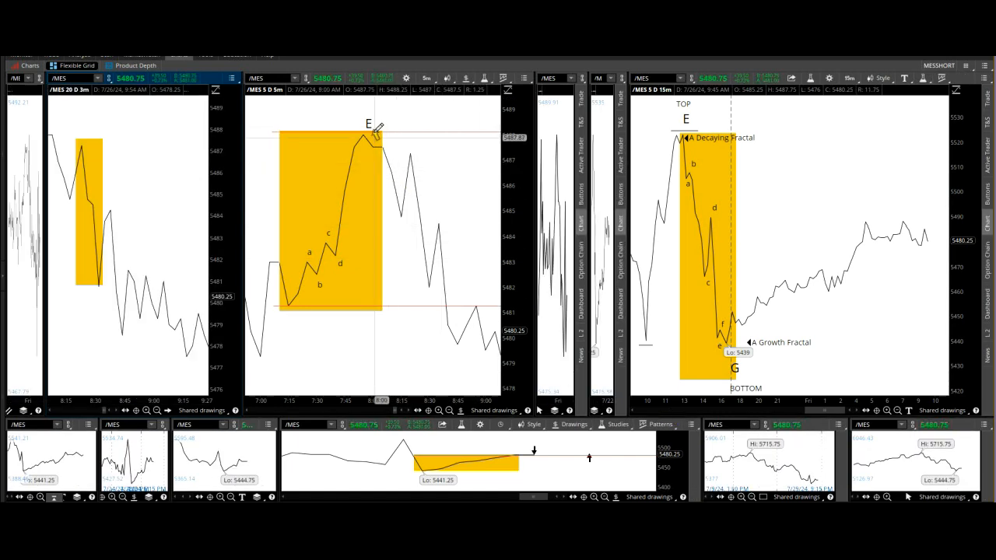
pyautogui.moveTo(372, 130)
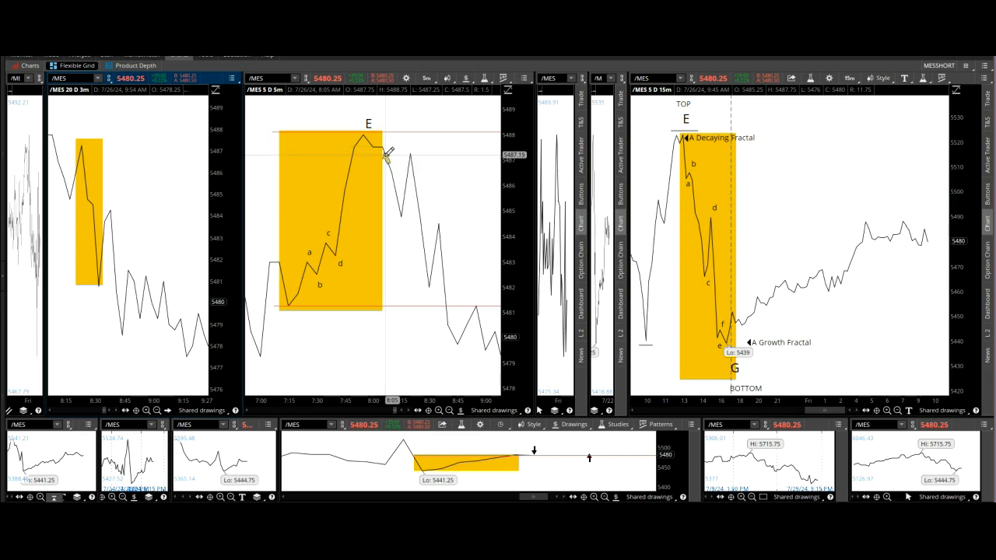
pyautogui.moveTo(393, 178)
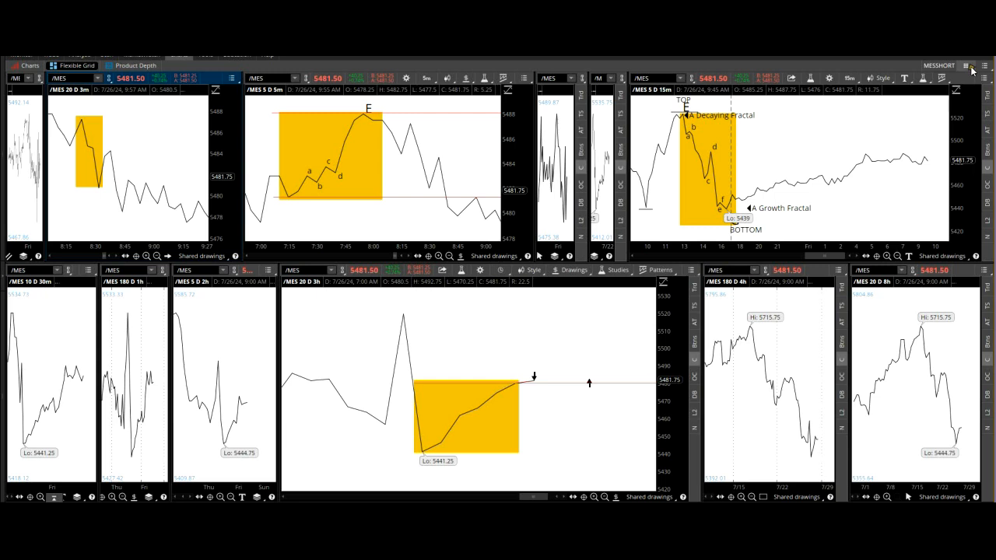
# Step: Show the saved flexible grid layouts list from the MESLONG grid's menu button
pyautogui.click(966, 65)
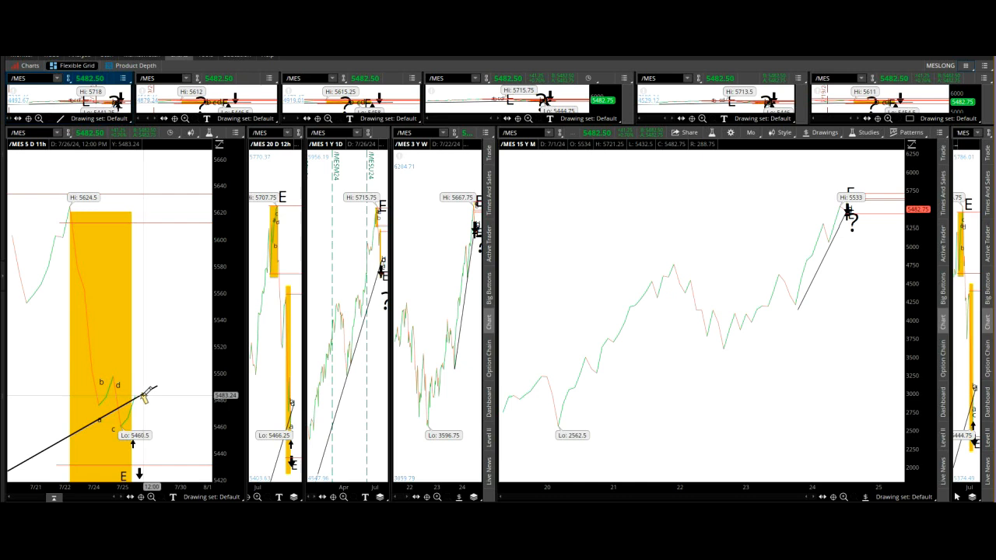
pyautogui.moveTo(144, 393)
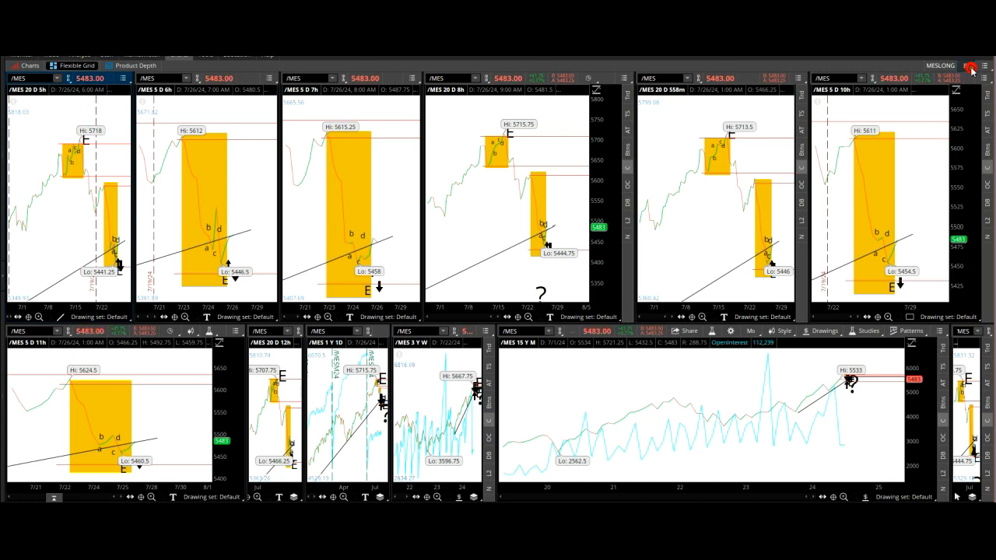
pyautogui.click(967, 66)
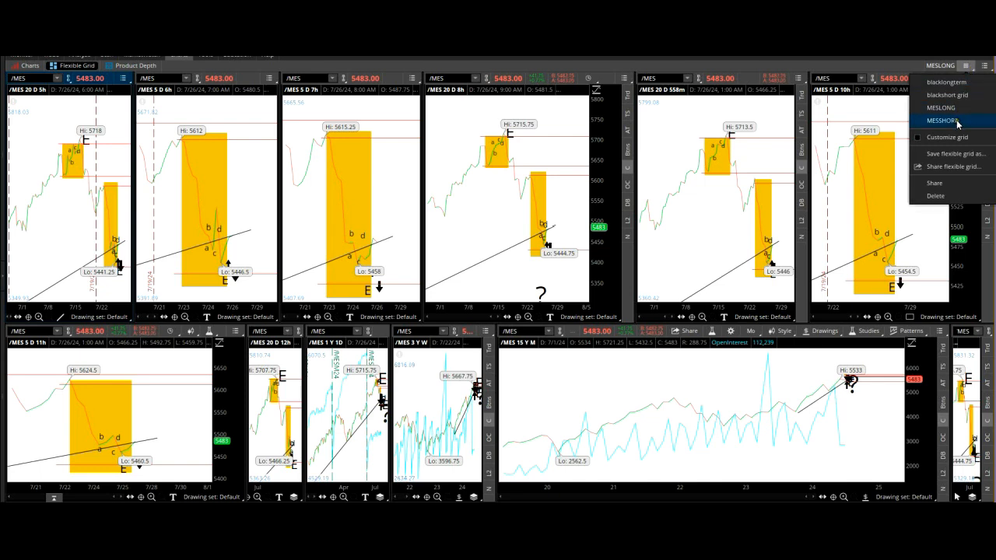
# Step: Load the MESHORT layout with 1- to 20-minute /MES charts across the top
pyautogui.click(942, 121)
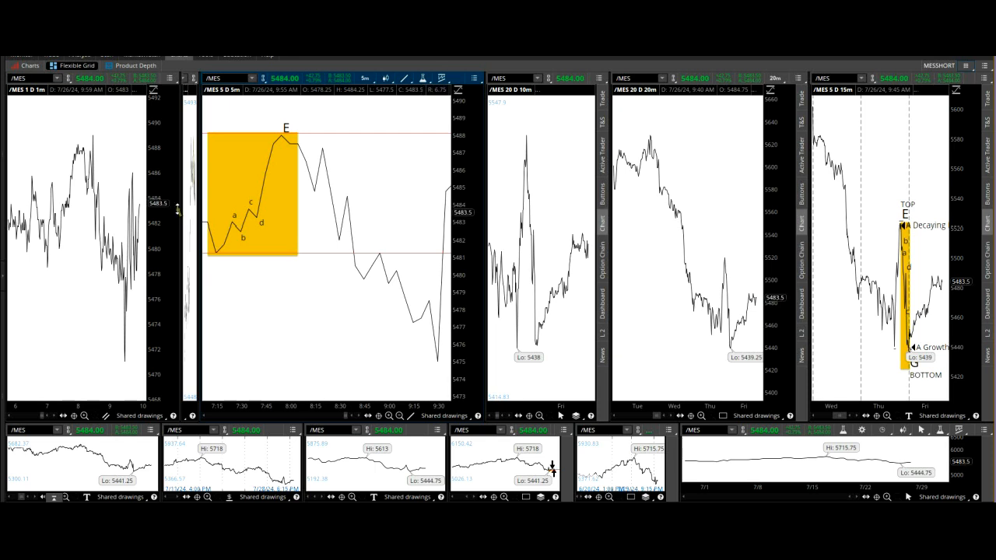
# Step: Bring the 3-minute /MES chart into view and show the 15-minute chart's latest session
pyautogui.click(177, 211)
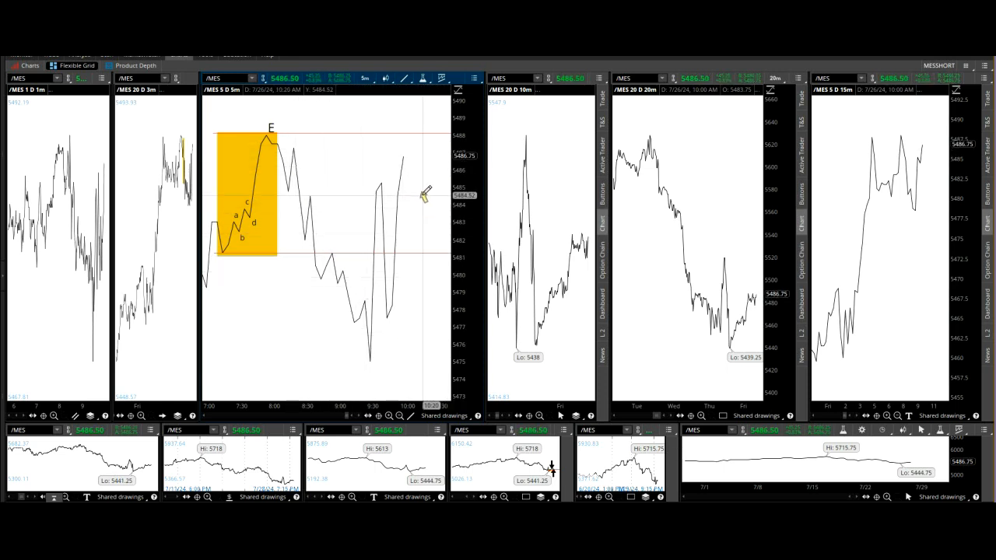
# Step: Widen the 15-minute chart to show TOP E to BOTTOM G and tighten the 5-minute box
pyautogui.moveTo(424, 195); pyautogui.dragTo(428, 134)
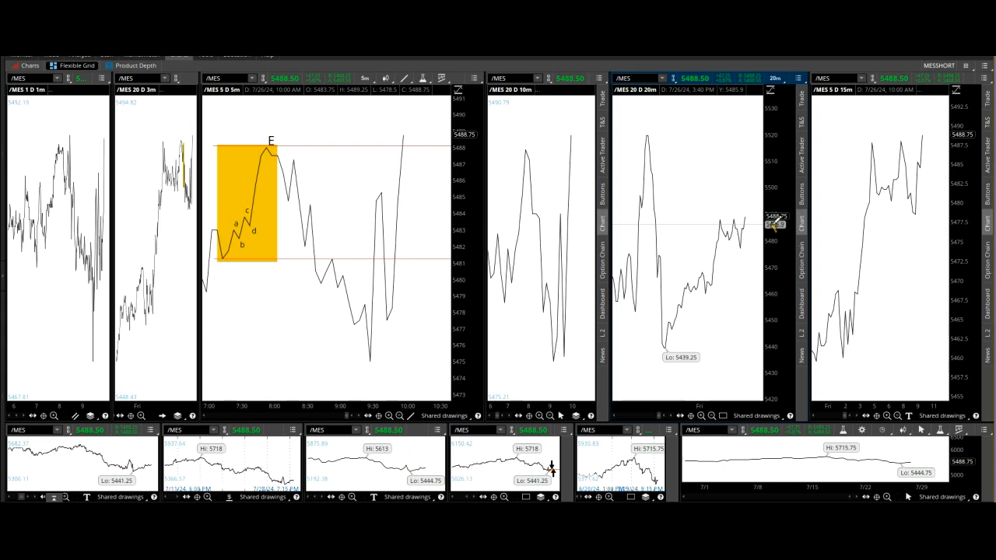
pyautogui.moveTo(521, 179)
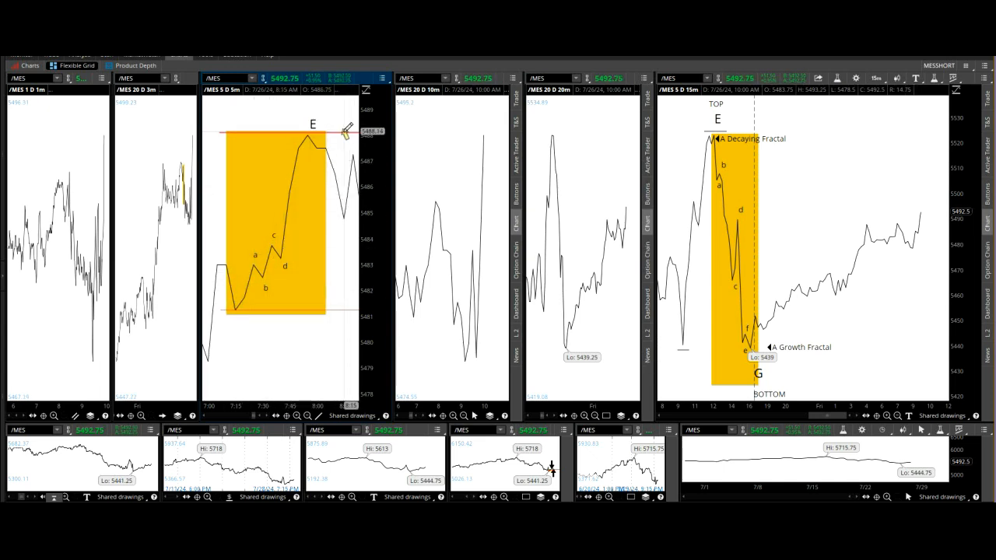
pyautogui.moveTo(340, 130); pyautogui.dragTo(340, 136)
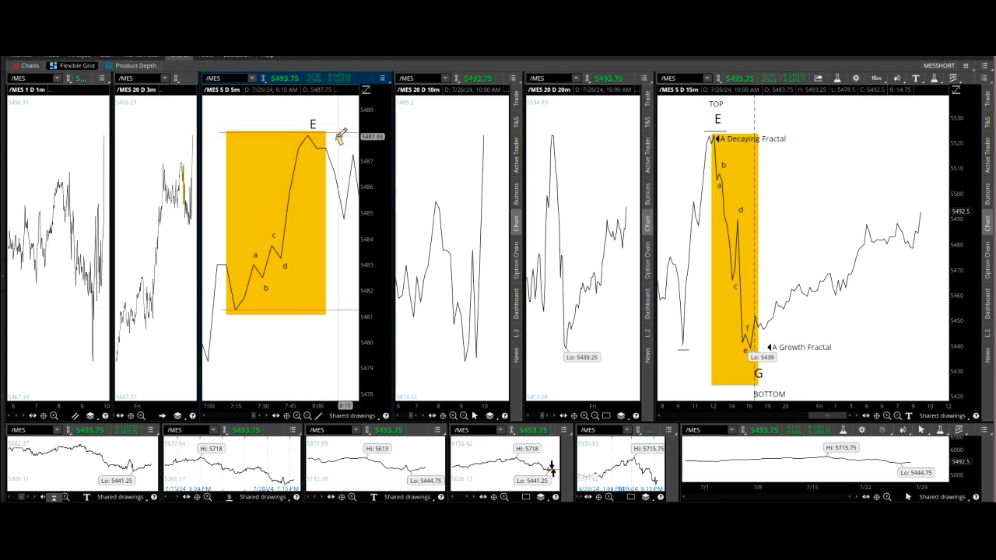